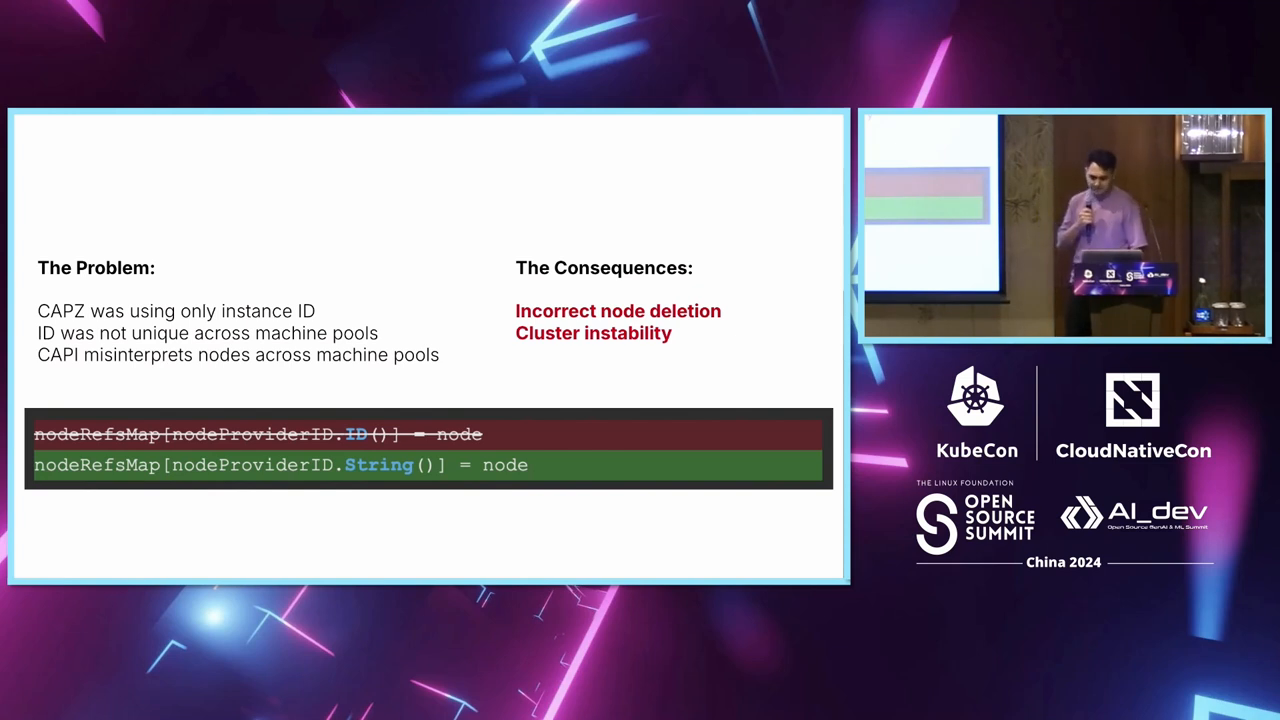
key("Right")
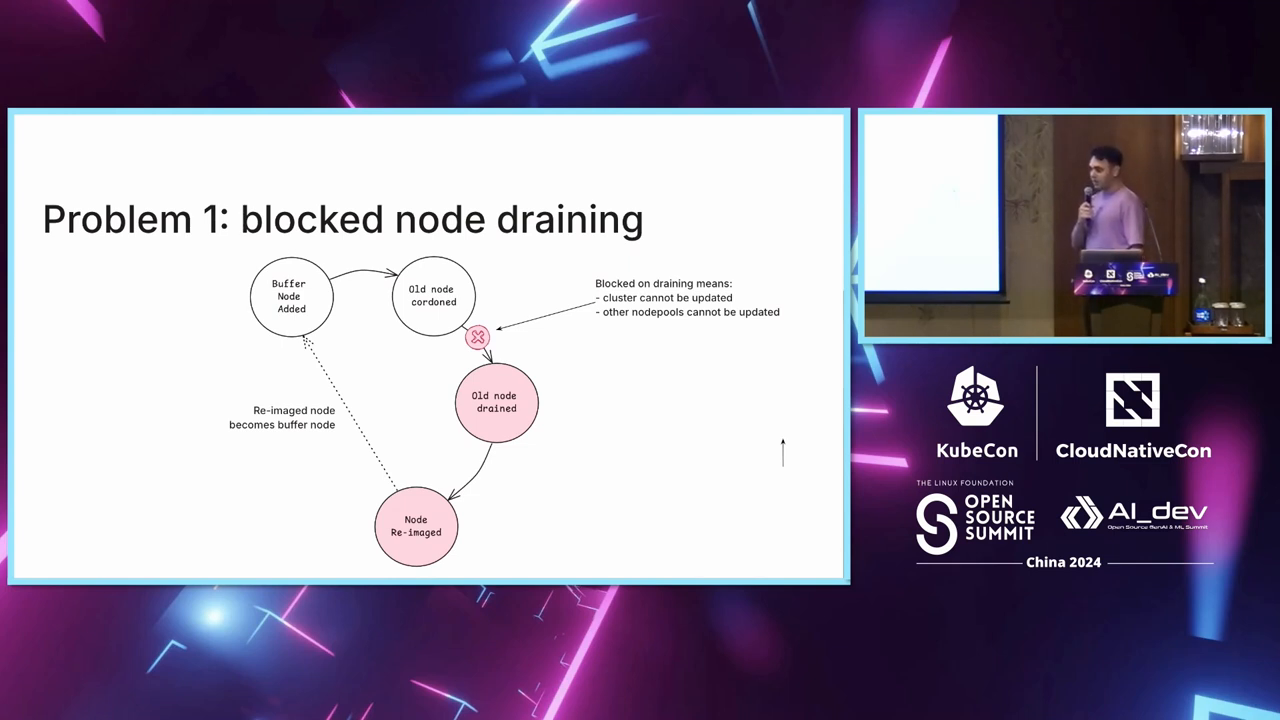